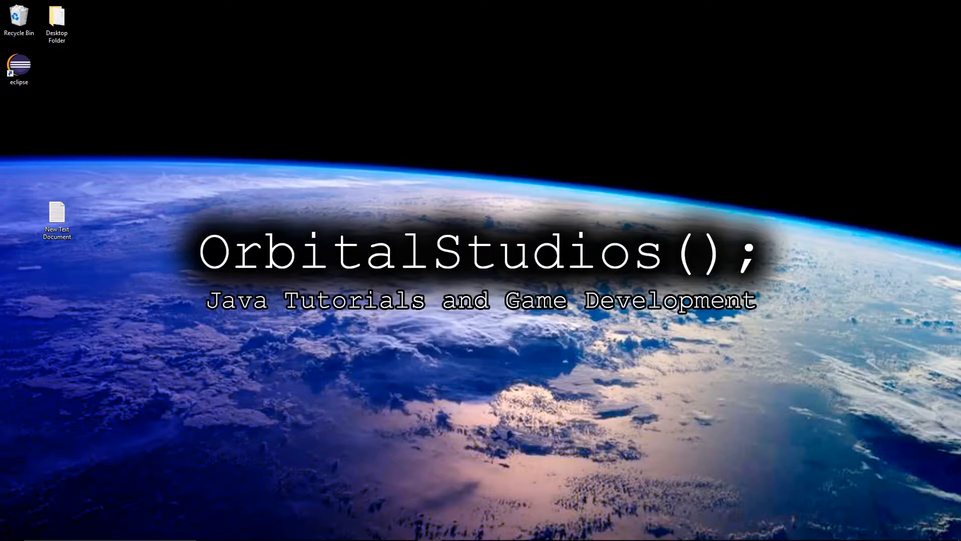
mouse_move(622, 418)
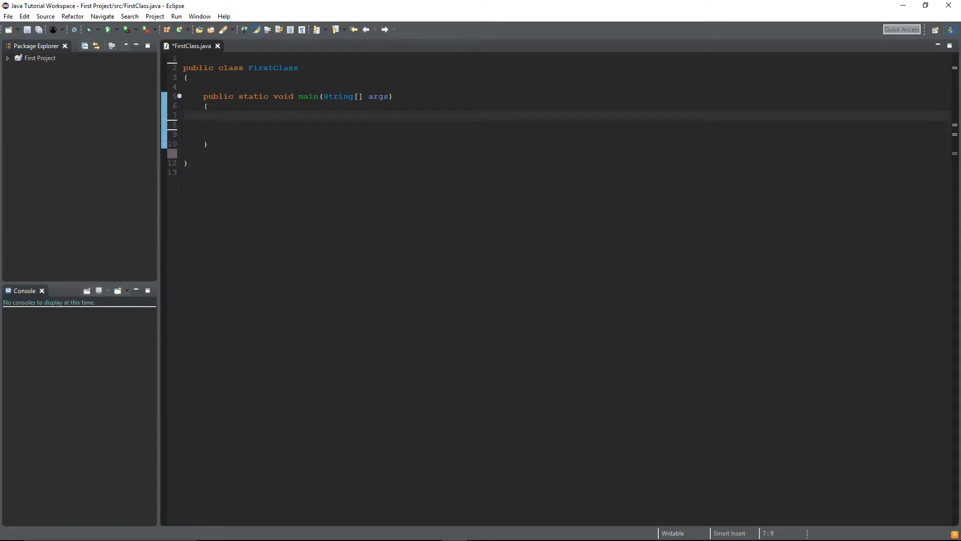
Write //this is single line comment!!! in main, then save and launch the program.
type("/")
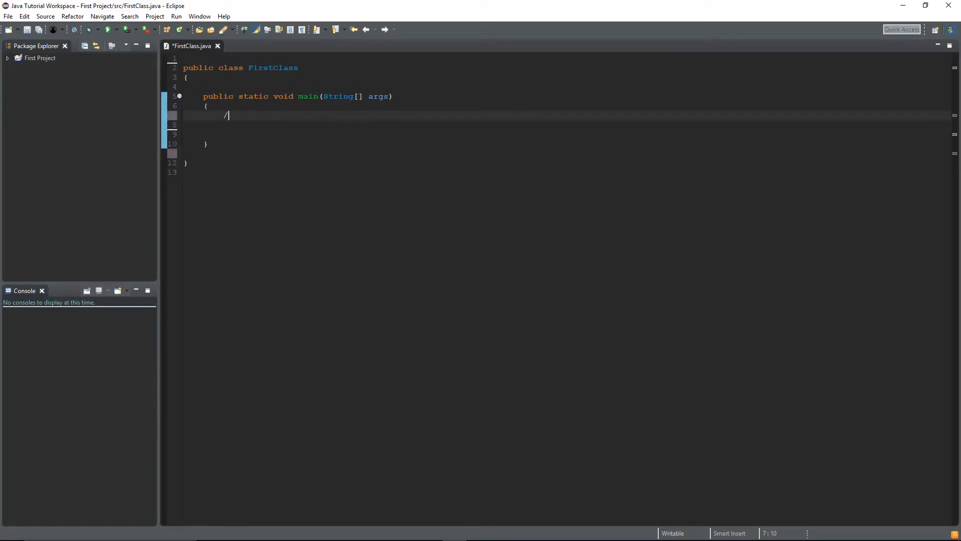
type("/this is")
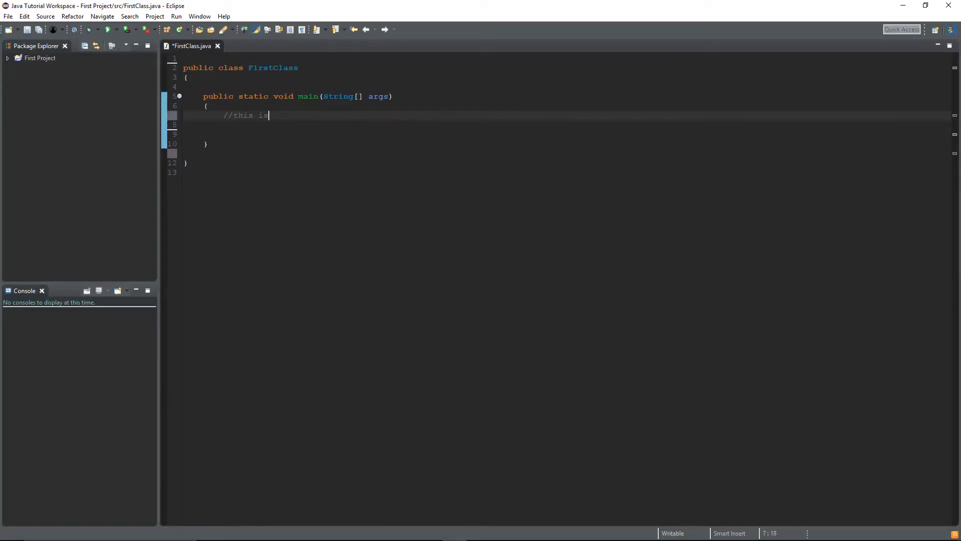
type("sni")
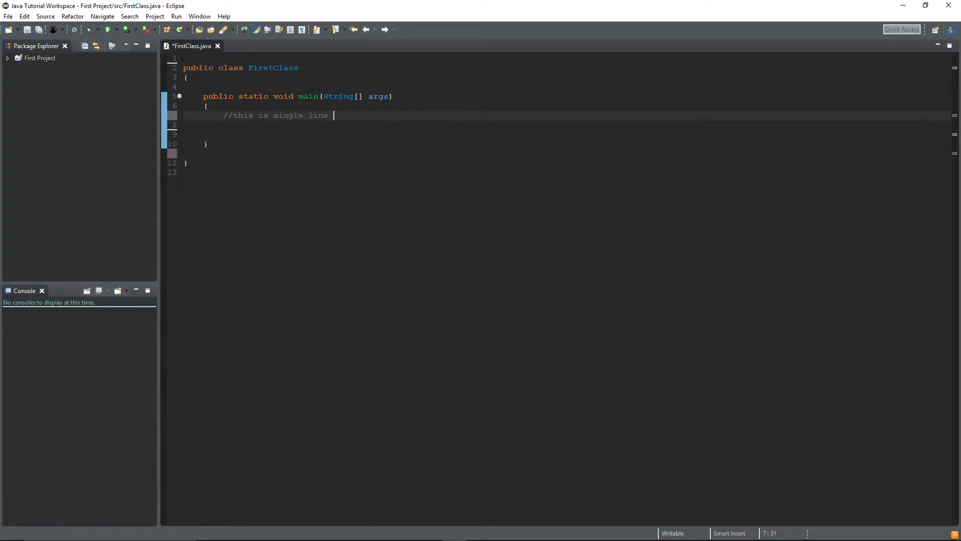
type("comment!!!")
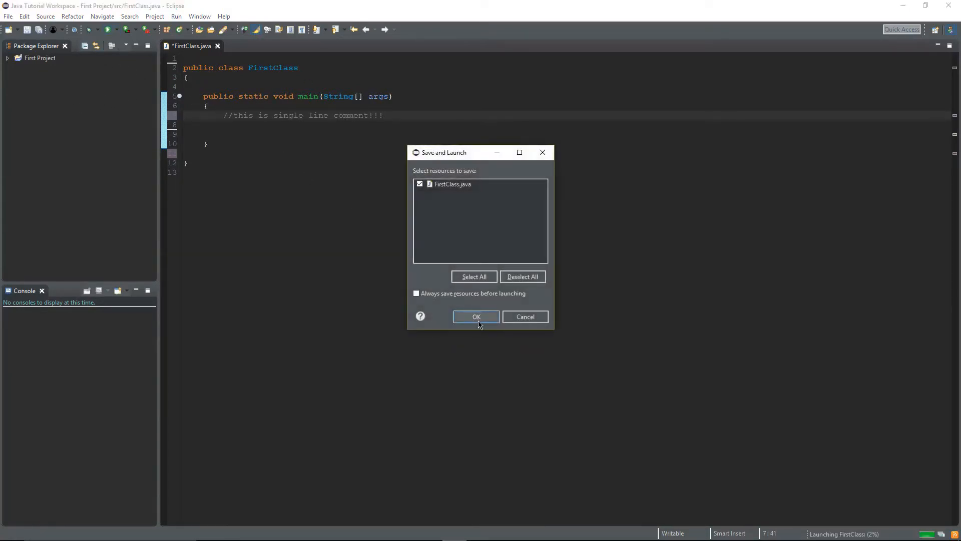
left_click(477, 317)
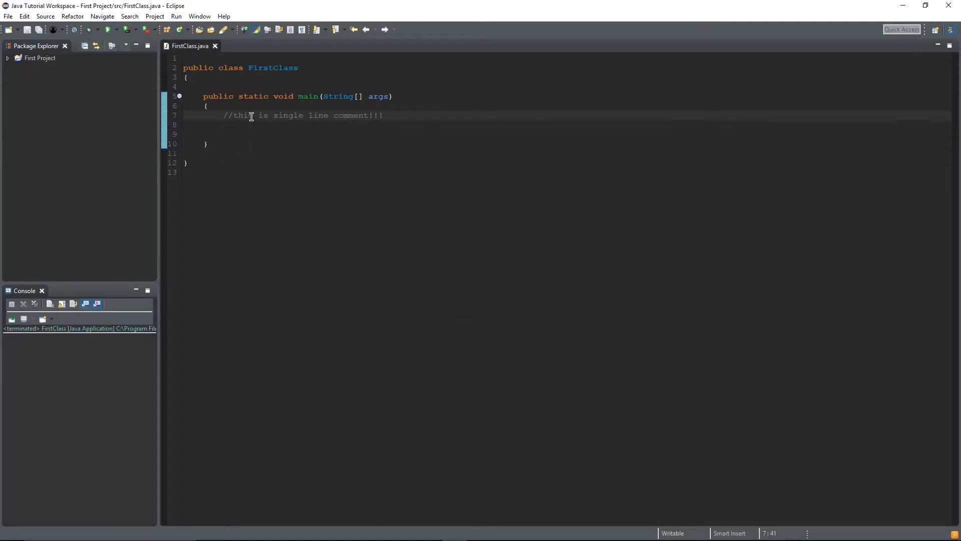
left_click_drag(223, 115, 383, 115)
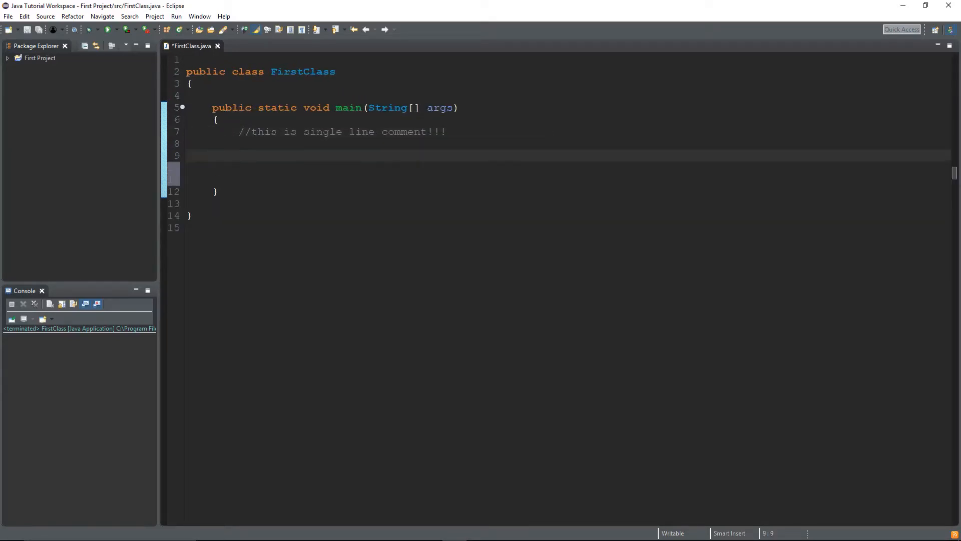
Write a /* */ block comment spelling out this is a multi line comment on separate lines.
left_click(239, 155)
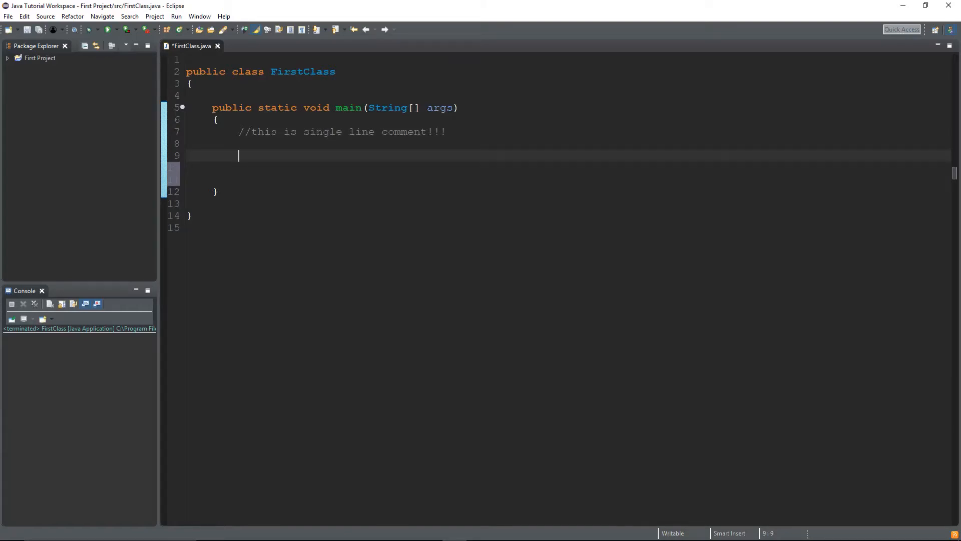
type("?*")
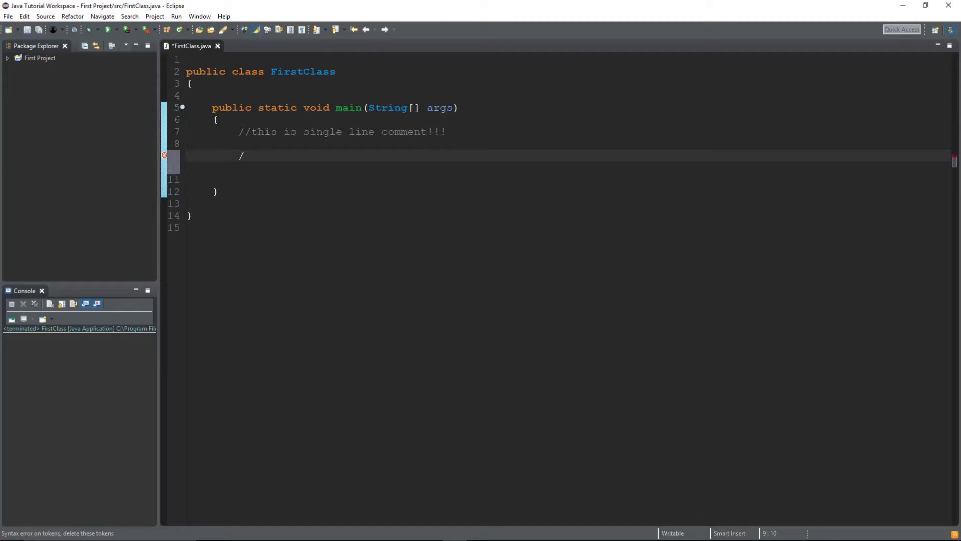
type("*")
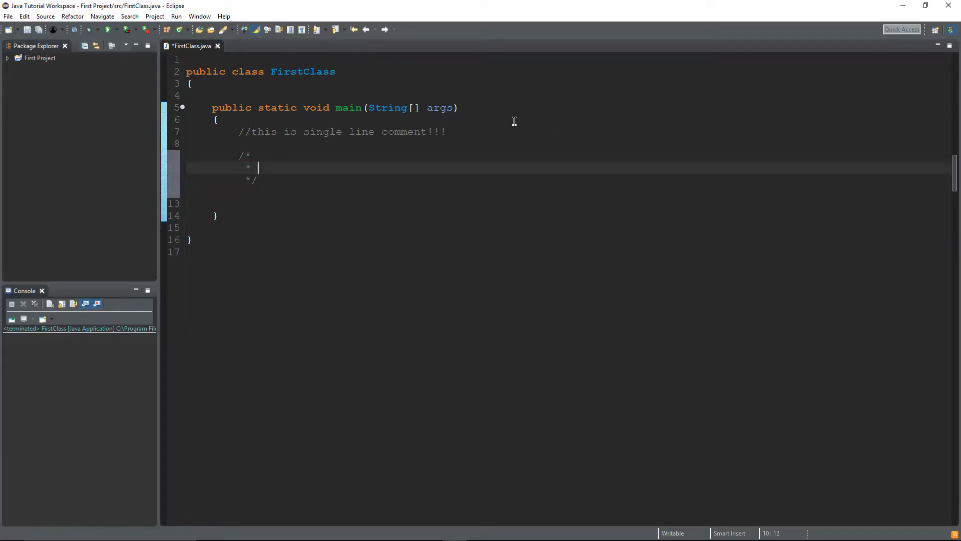
type("this")
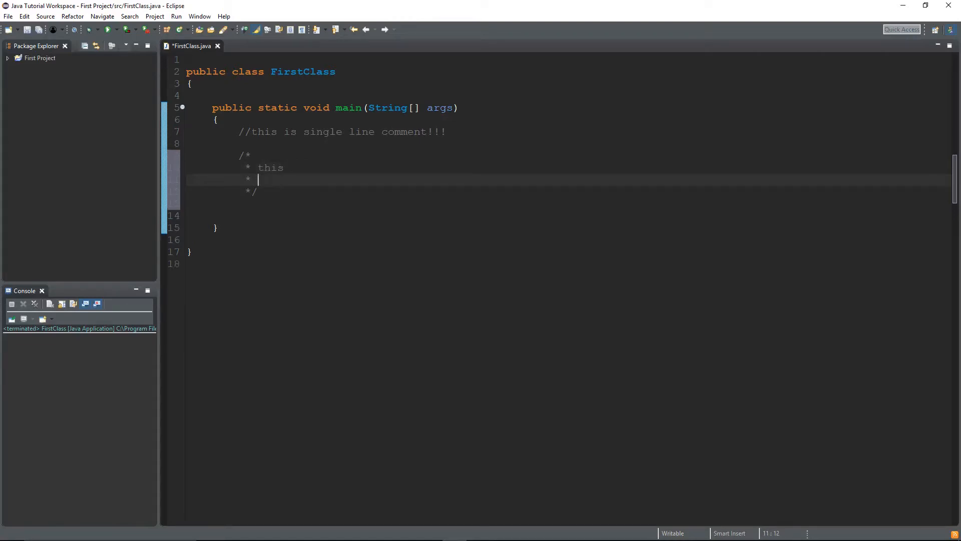
type("is")
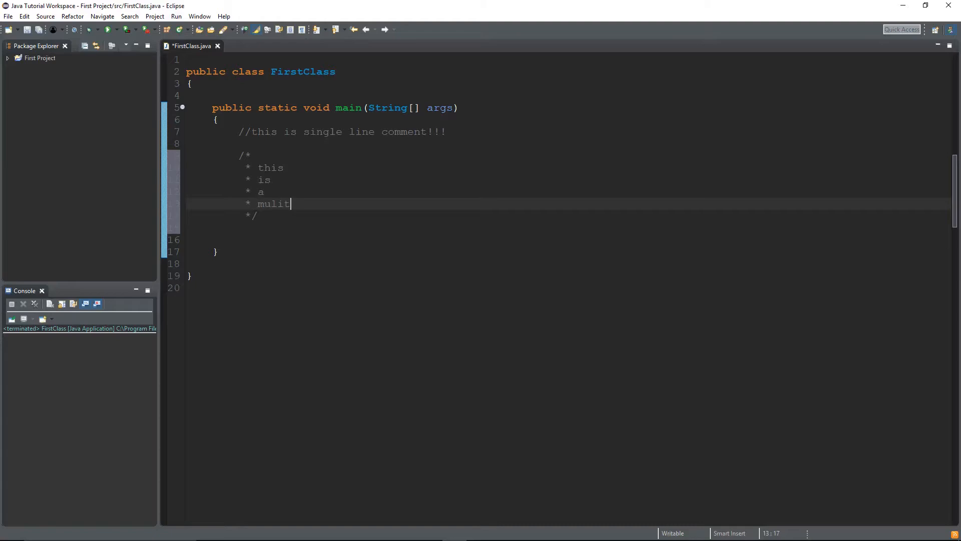
key("BackSpace")
type("tiline")
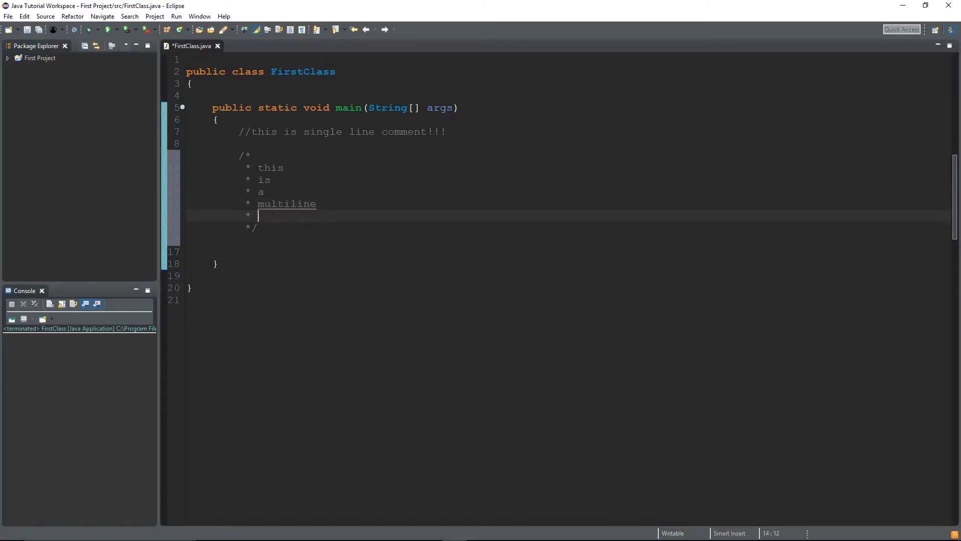
type("comment")
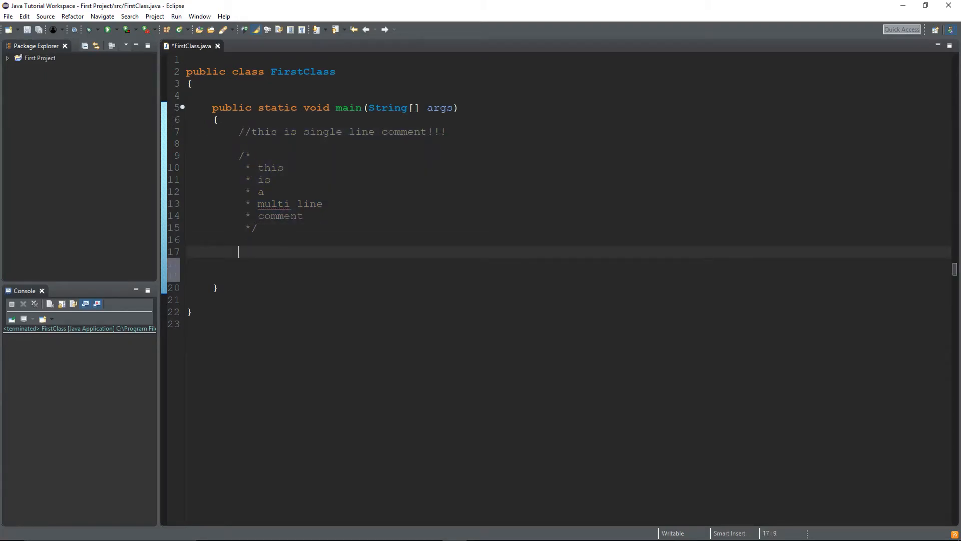
Write a /** */ Javadoc comment spelling out this is doc comment on separate lines.
type("/**")
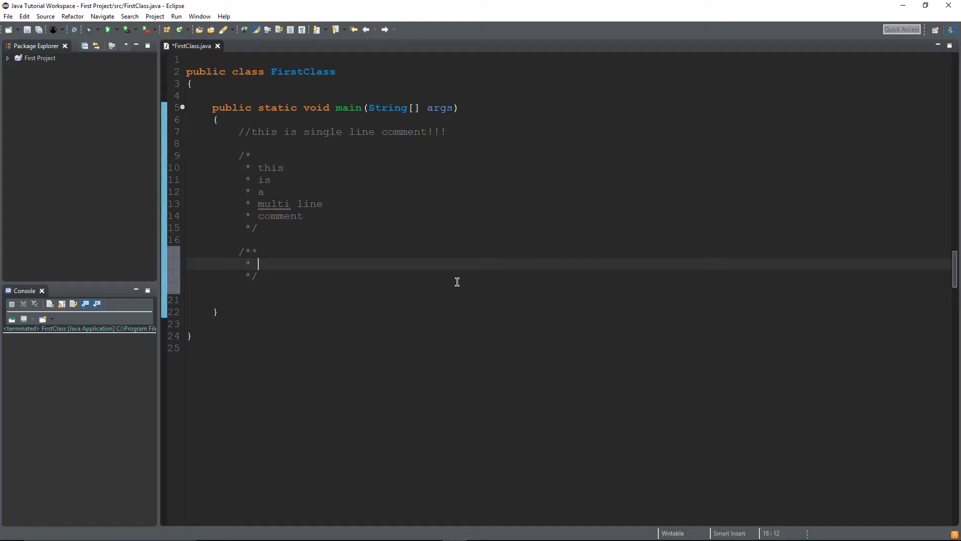
type("thi")
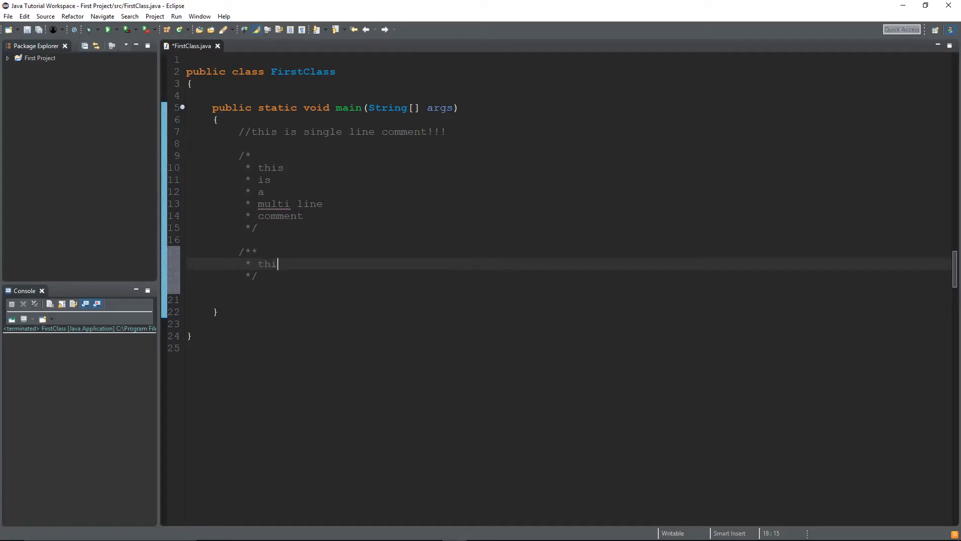
type("s")
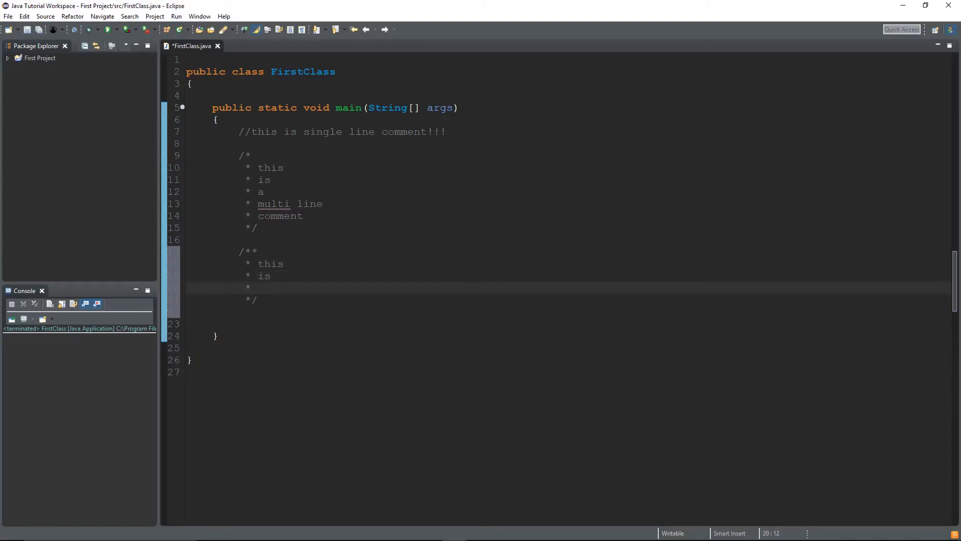
type("doc")
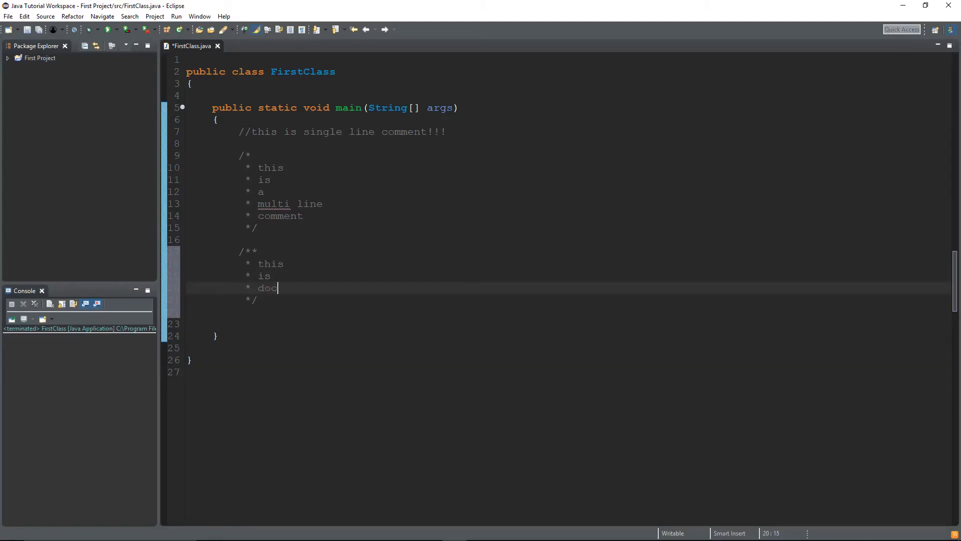
type("comment")
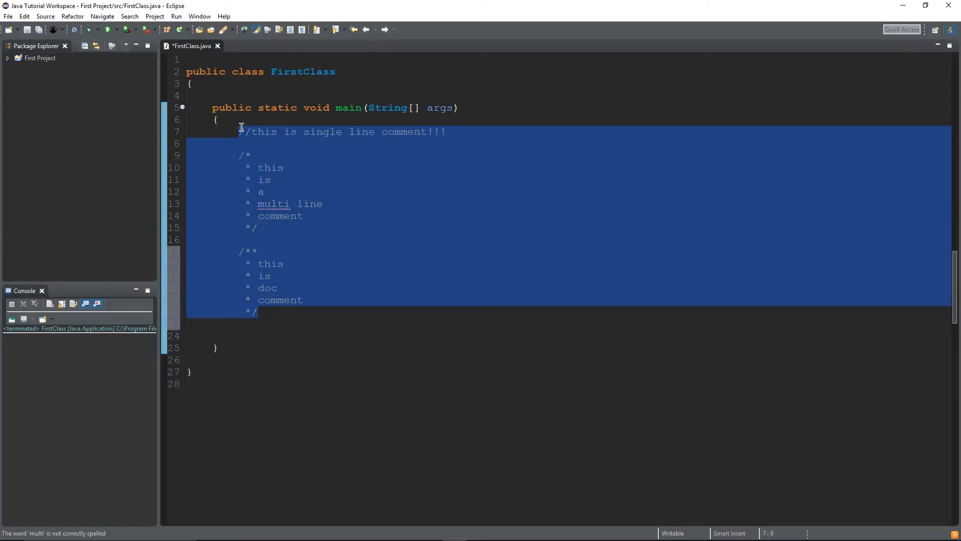
Delete the three comments and write System.out.println("hello"); inside main.
key("Delete")
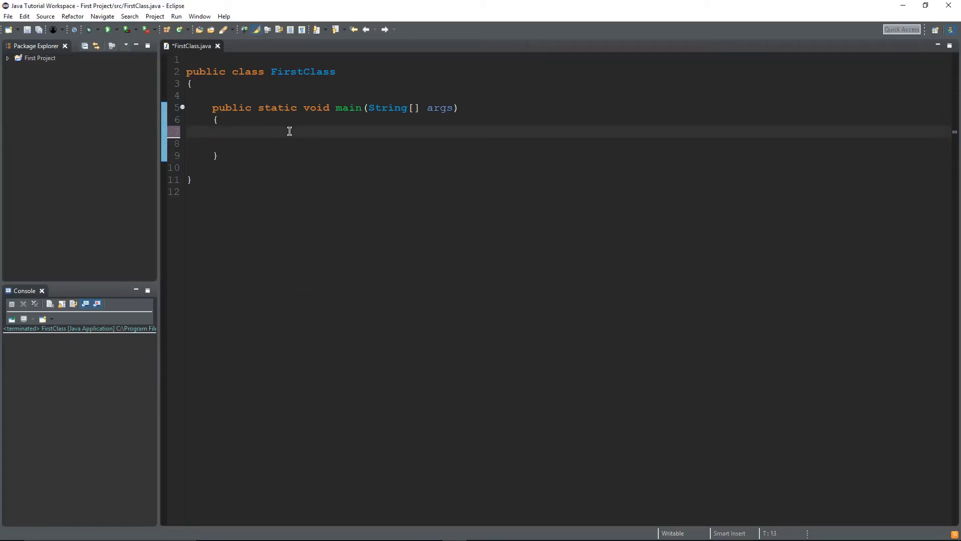
type("System.out.println(\"hello\");")
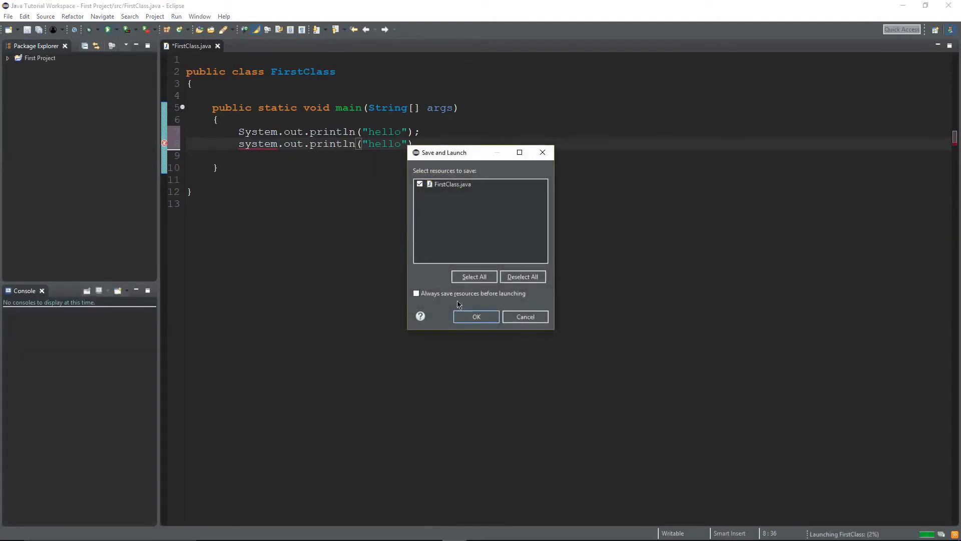
Run to see the error, toggle Ctrl+/ comments leaving the lowercase system line disabled, and rerun printing hello.
left_click(476, 316)
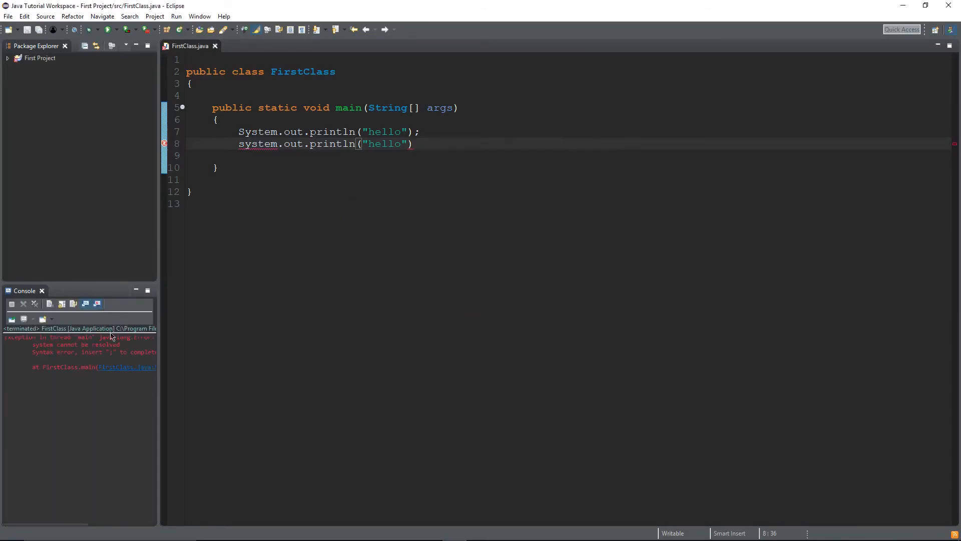
left_click(414, 143)
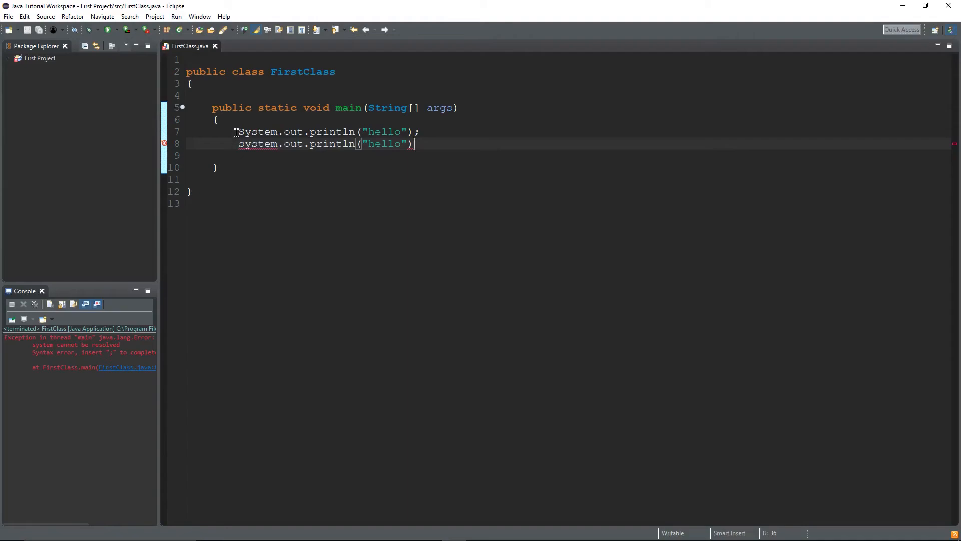
left_click(238, 132)
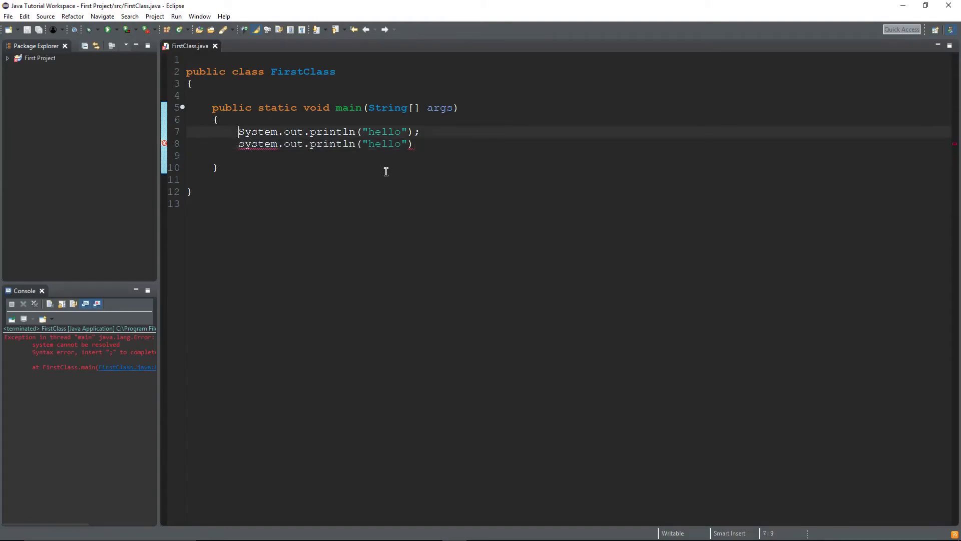
key("ctrl+/")
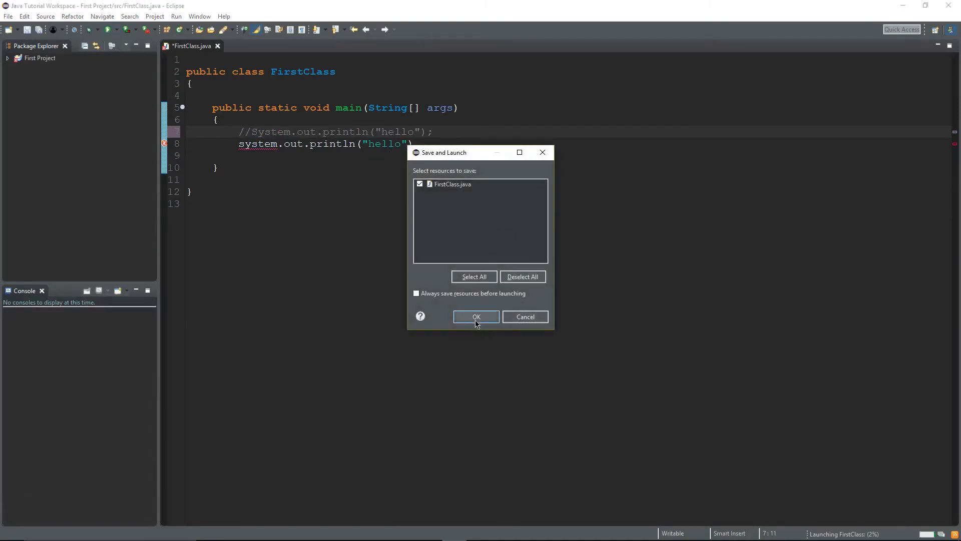
left_click(477, 316)
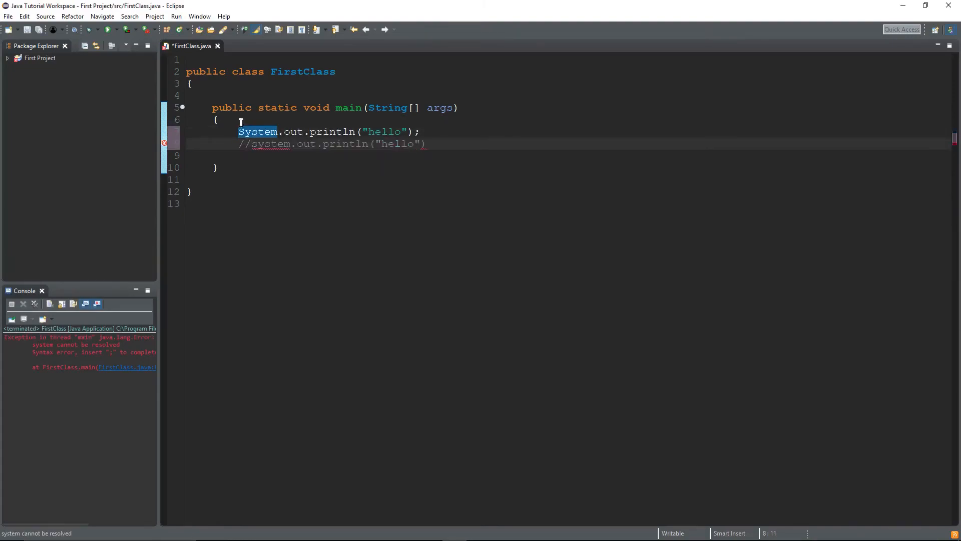
mouse_move(105, 29)
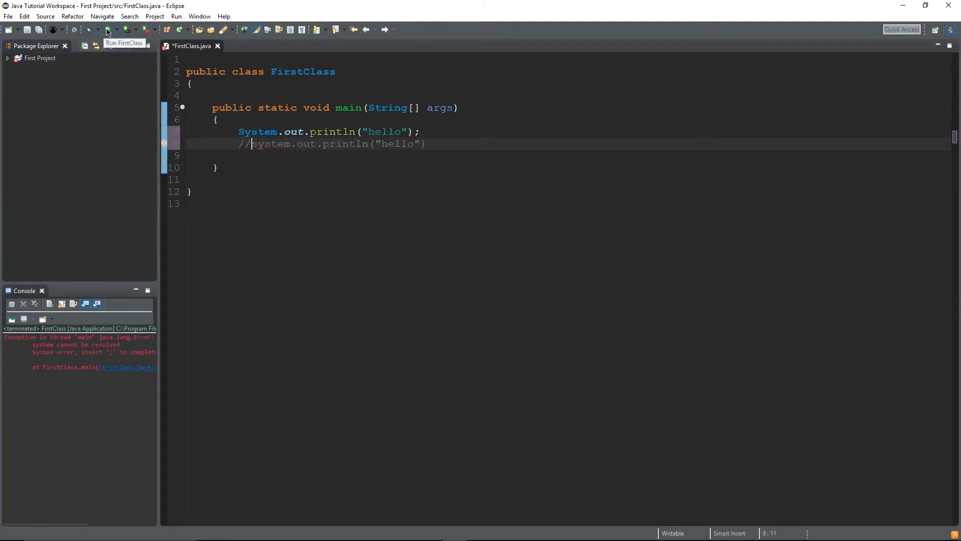
left_click(87, 29)
type("S")
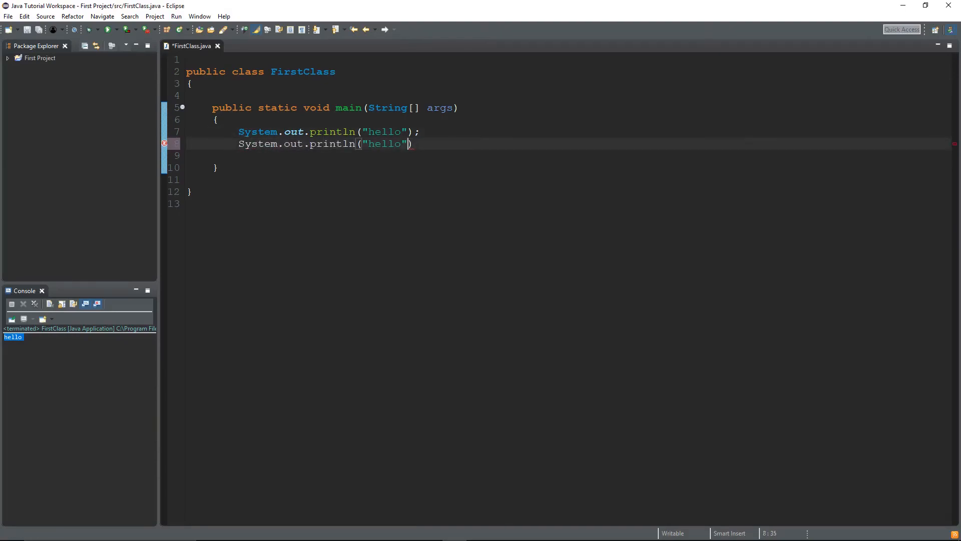
Add the missing semicolon to the second println and run to print hello twice.
type(";")
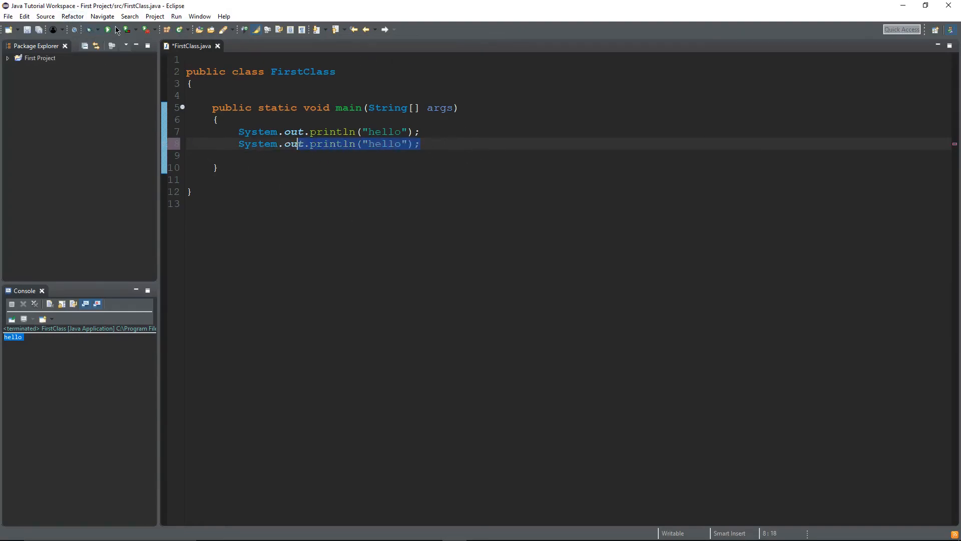
left_click(107, 29)
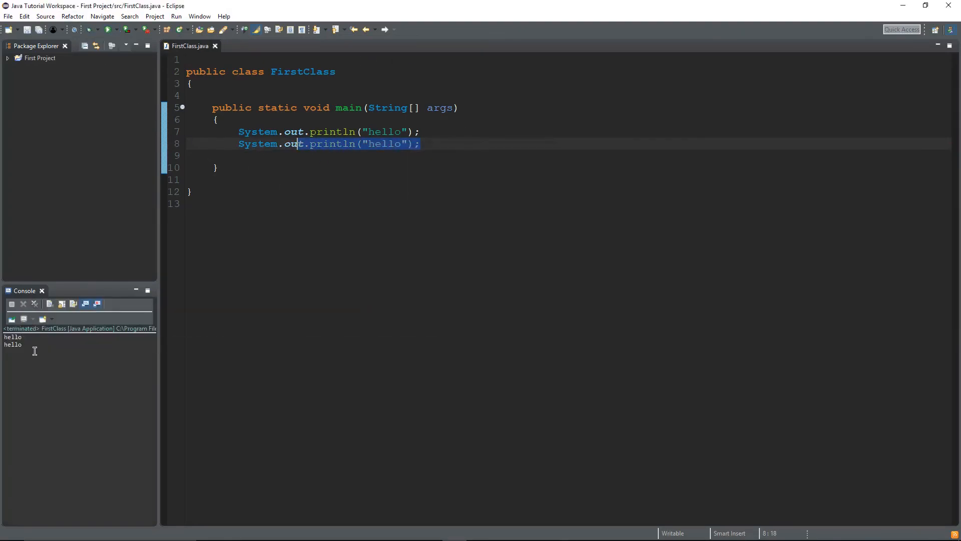